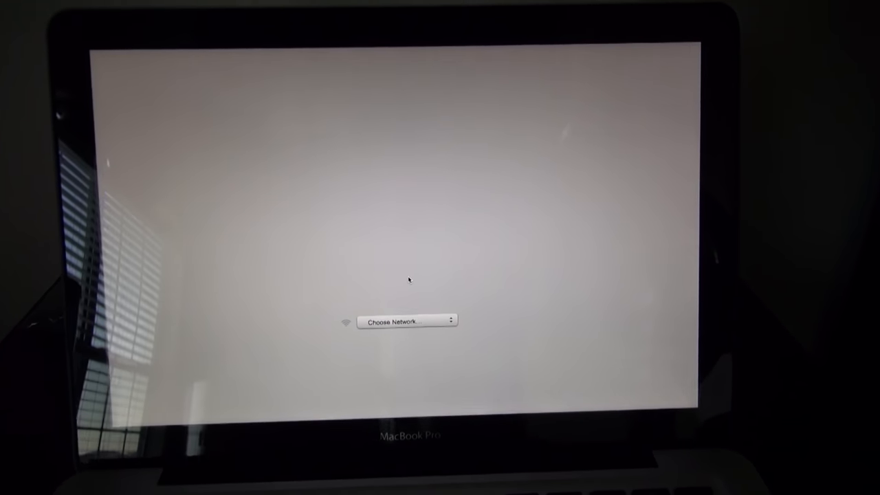
Join a Wi-Fi network, then launch Disk Utility from OS X Utilities.
click(405, 321)
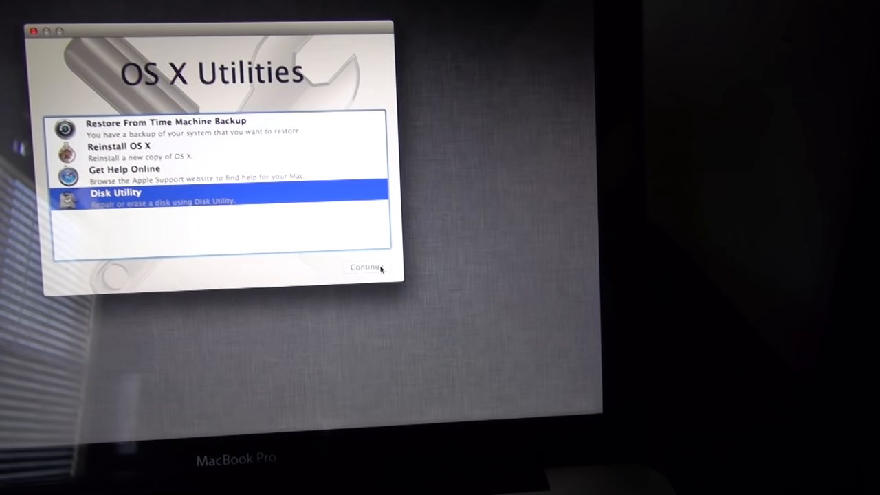
click(367, 267)
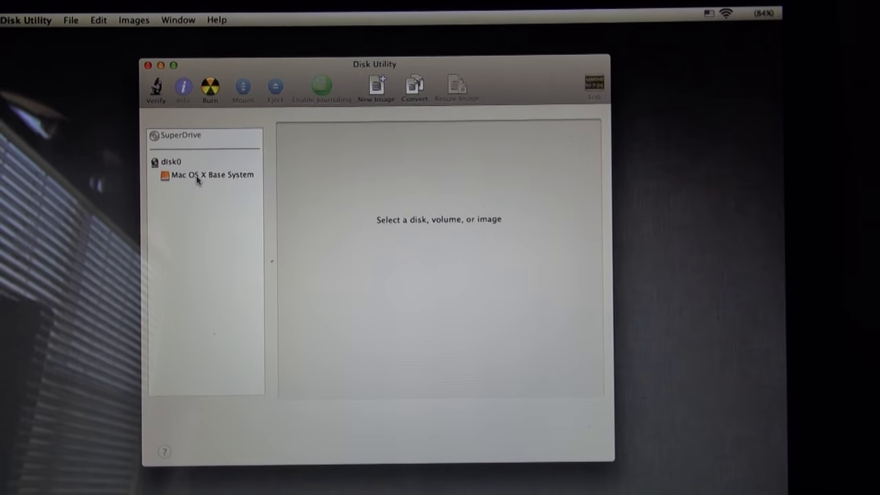
click(167, 161)
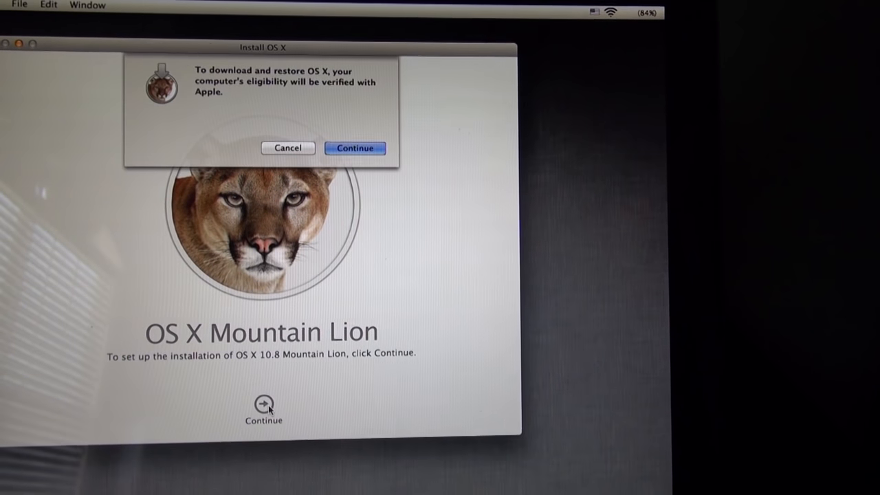
Let Apple verify eligibility and agree to the Mountain Lion software license.
click(355, 148)
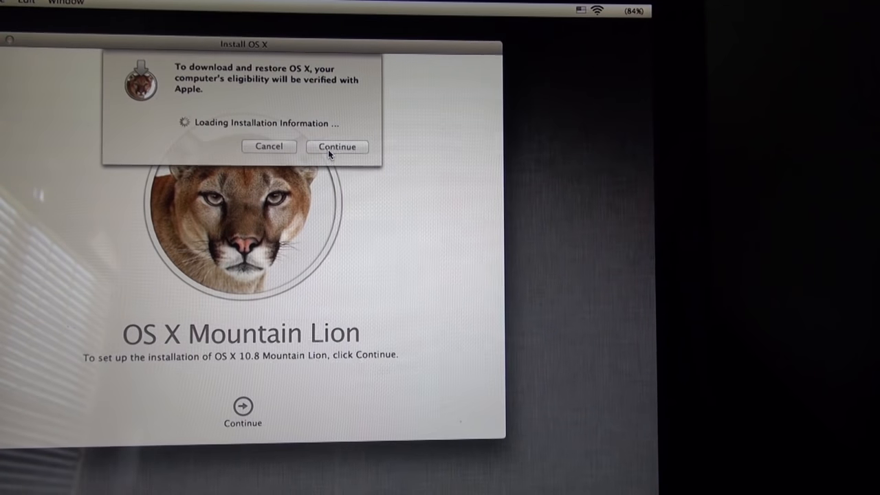
click(337, 146)
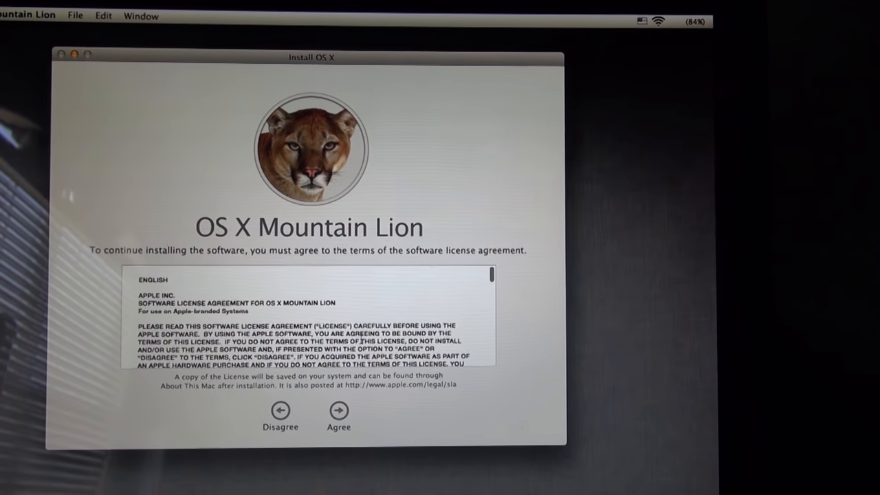
click(336, 412)
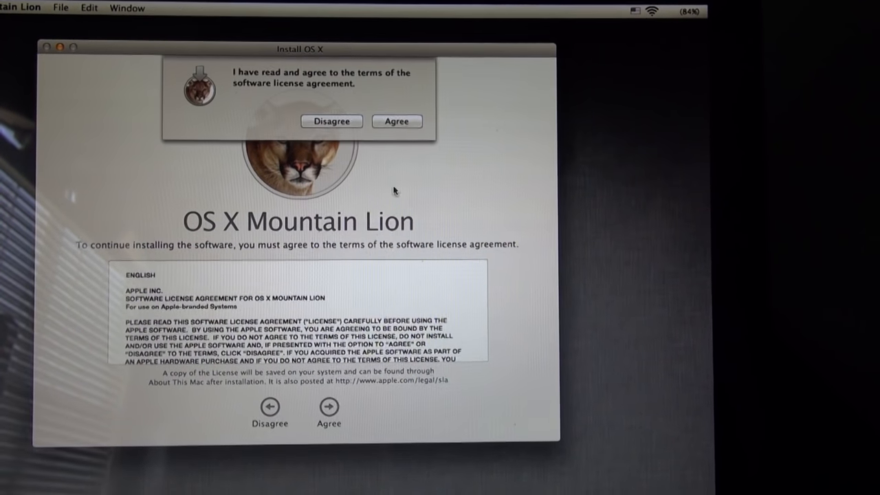
click(397, 121)
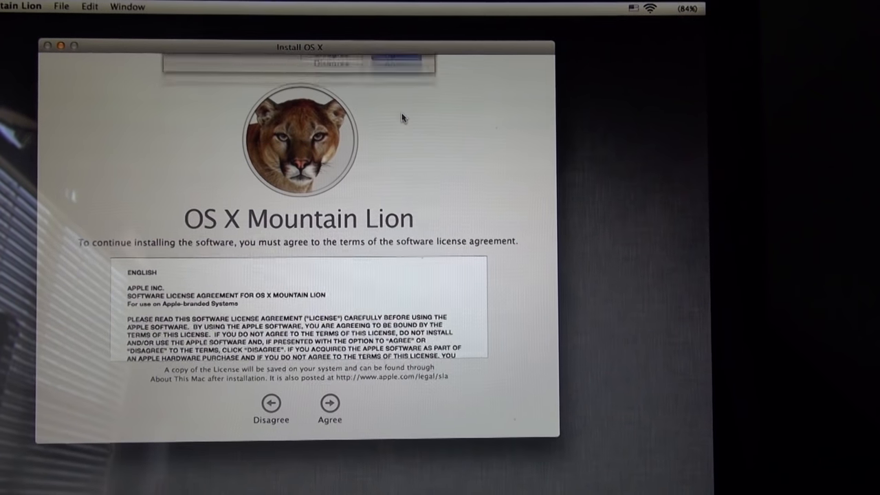
click(325, 403)
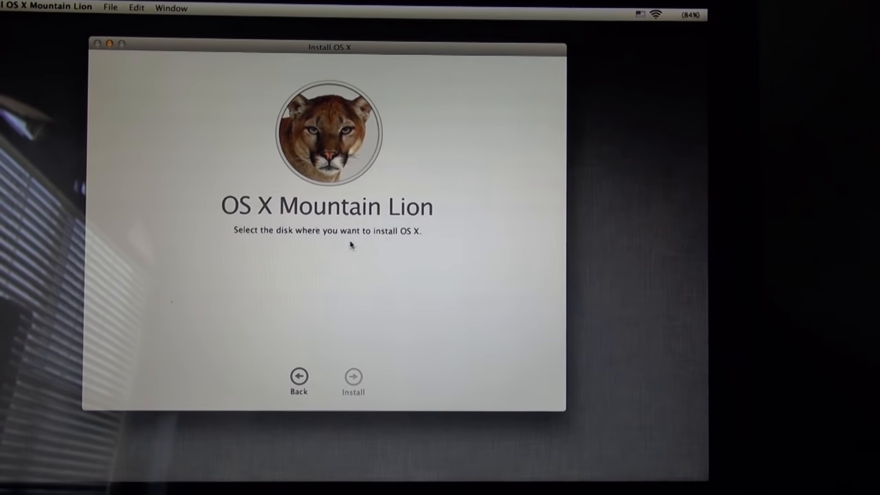